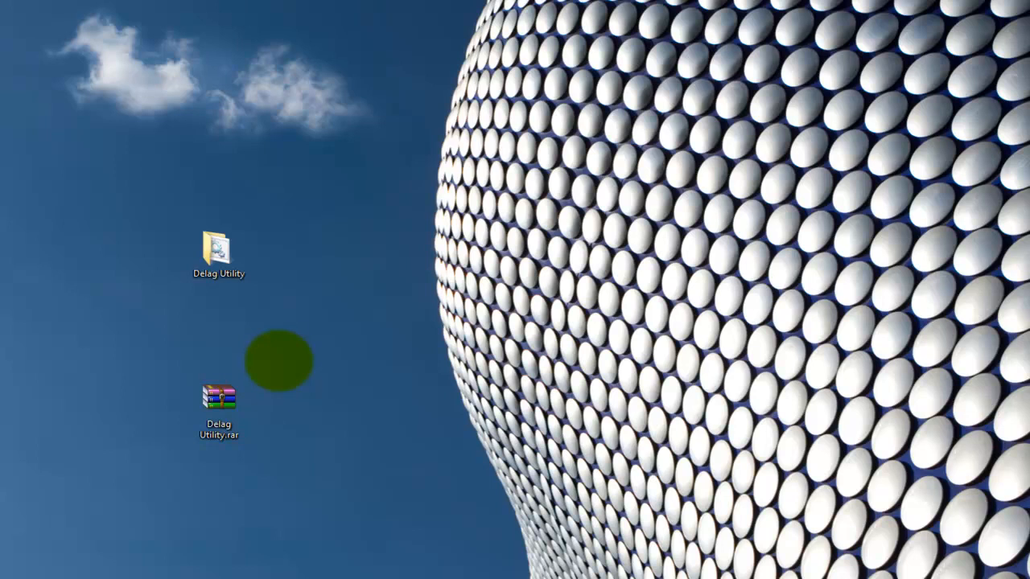
{"action": "mouse_move", "coordinate": [314, 486]}
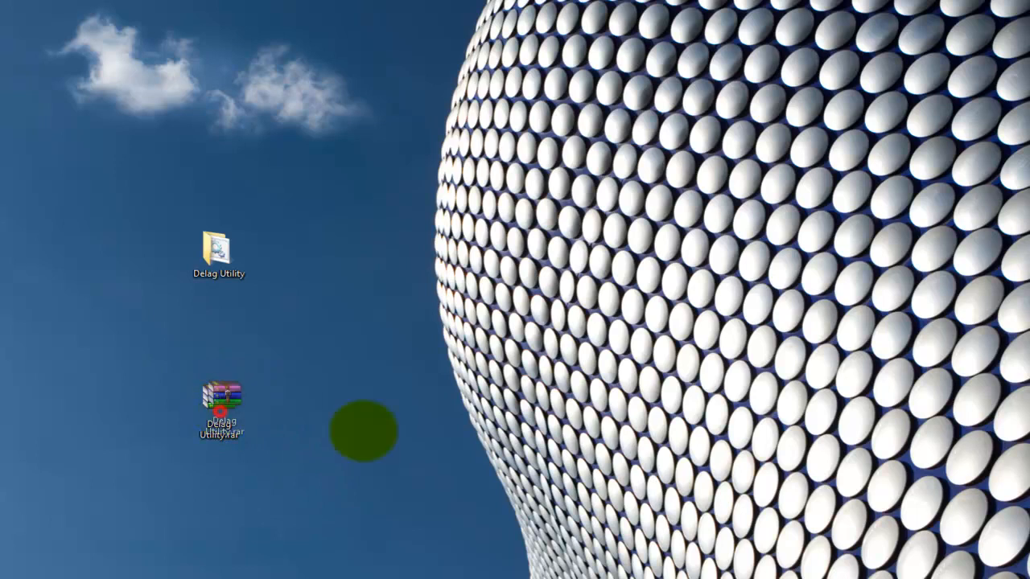
Step: Move Delag Utility.rar beside the Delag Utility folder on the desktop and select the folder
{"action": "left_click_drag", "start_coordinate": [219, 411], "coordinate": [401, 245]}
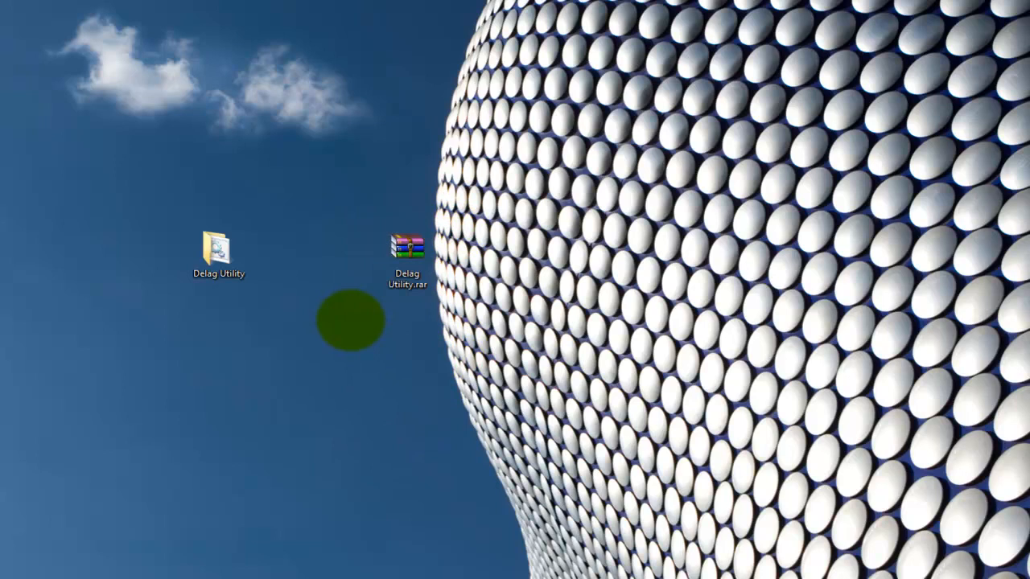
{"action": "left_click", "coordinate": [219, 254]}
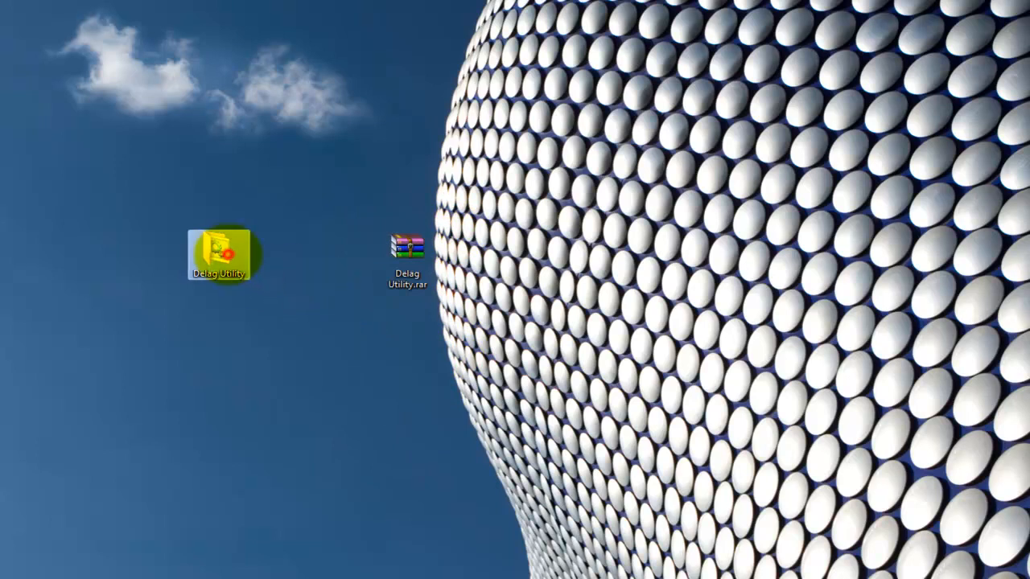
Step: Inside the Delag Utility folder, choose 'Don't show hidden files' so only the shortcut remains listed
{"action": "double_click", "coordinate": [219, 254]}
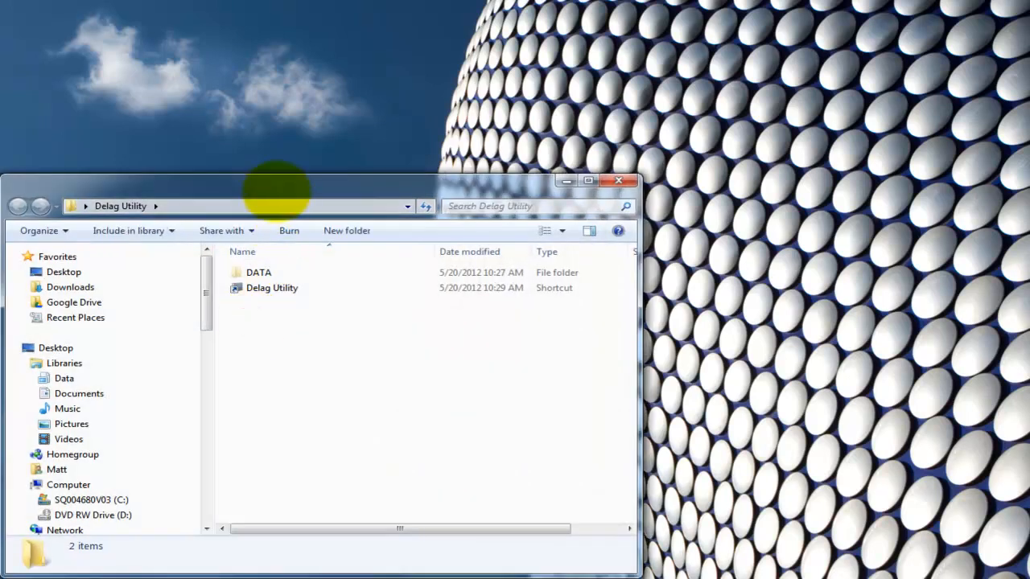
{"action": "left_click", "coordinate": [90, 170]}
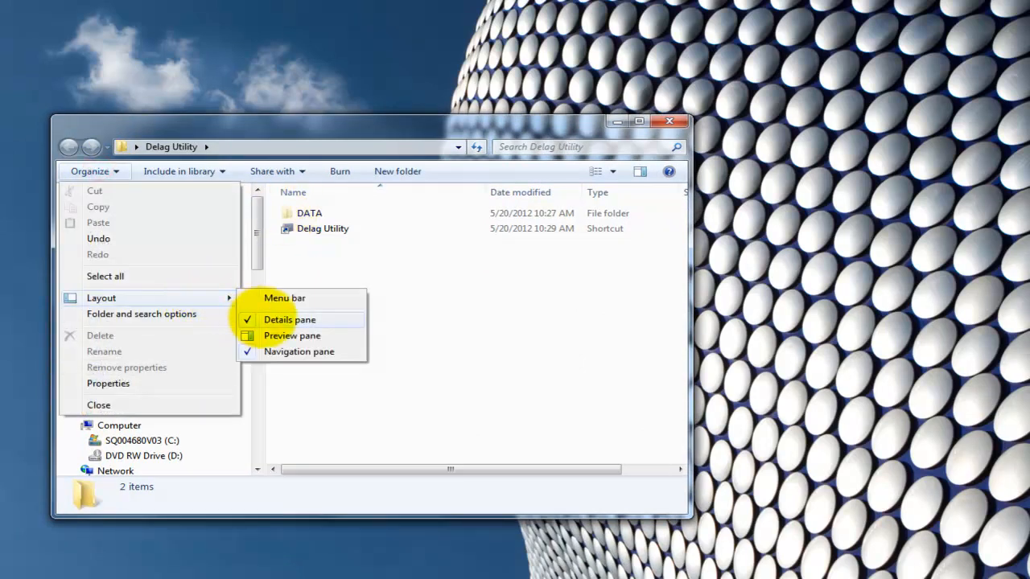
{"action": "left_click", "coordinate": [141, 314]}
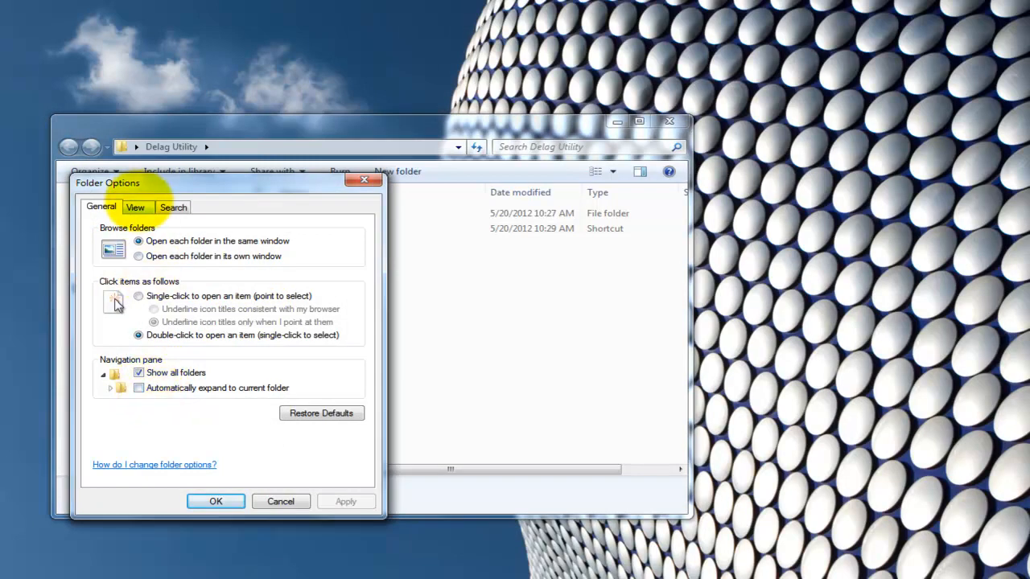
{"action": "left_click", "coordinate": [135, 206]}
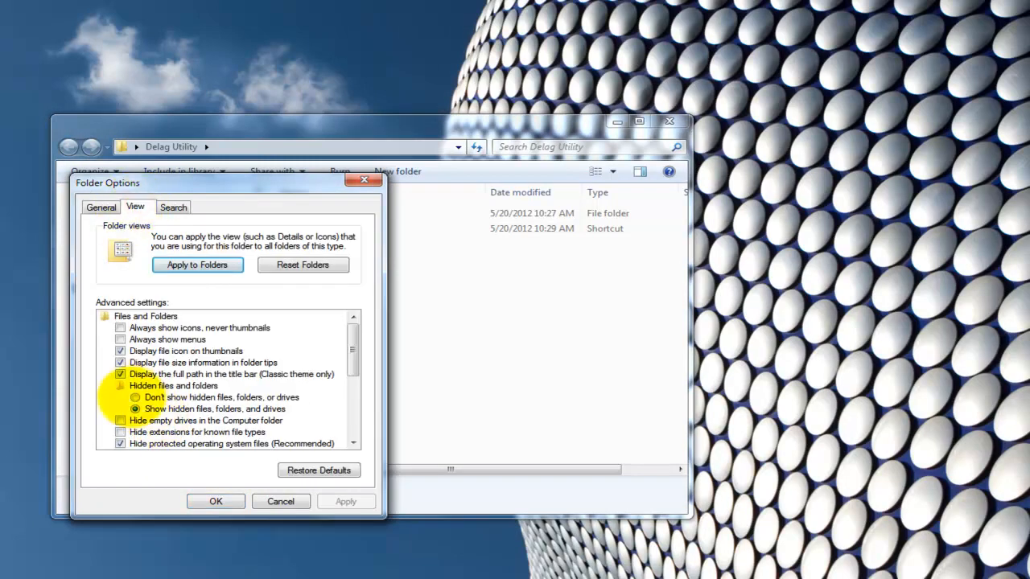
{"action": "left_click", "coordinate": [215, 502]}
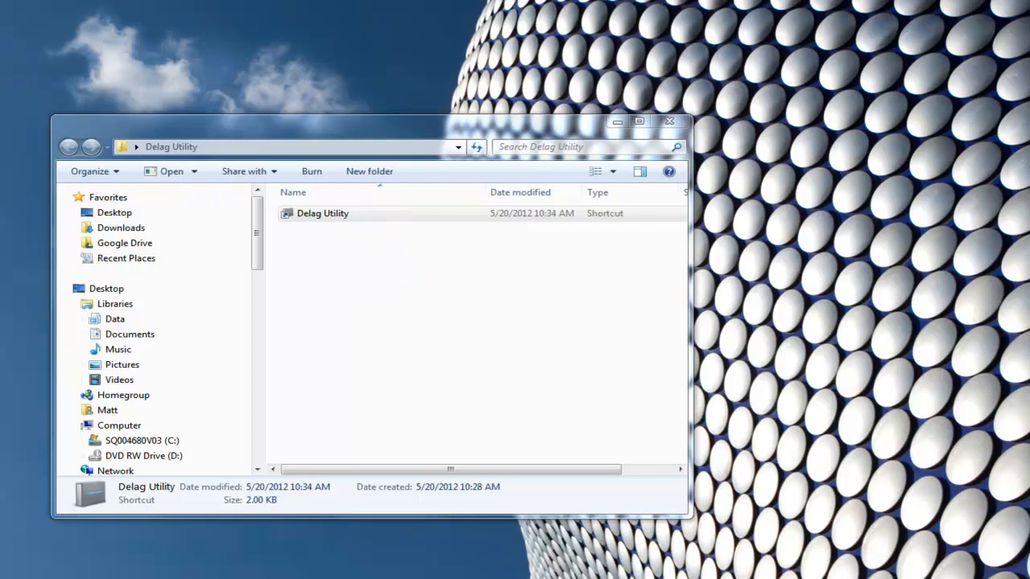
Step: Run the Delag Utility shortcut, let its Command Prompt finish, and return to Organize
{"action": "double_click", "coordinate": [322, 213]}
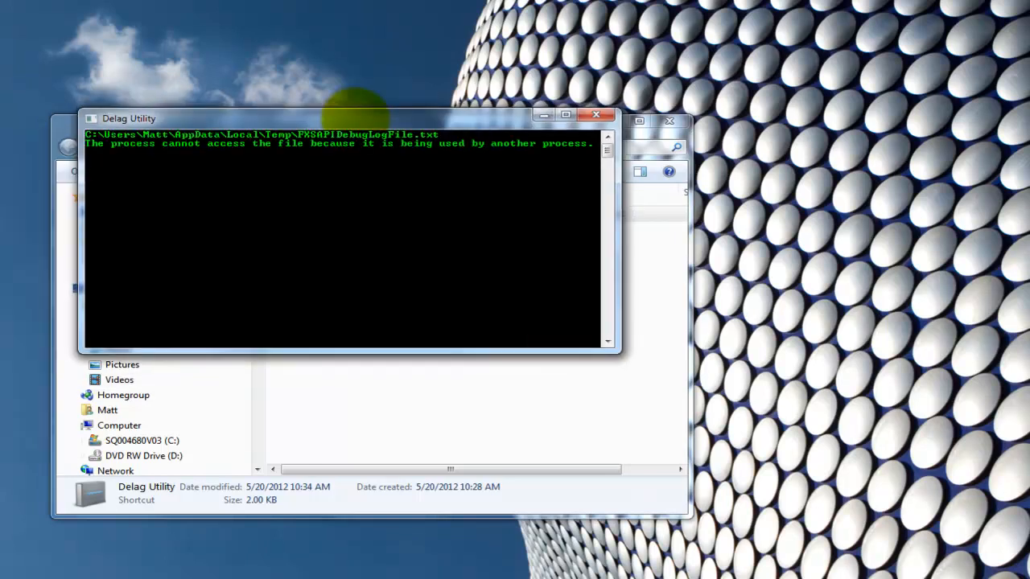
{"action": "left_click", "coordinate": [595, 115]}
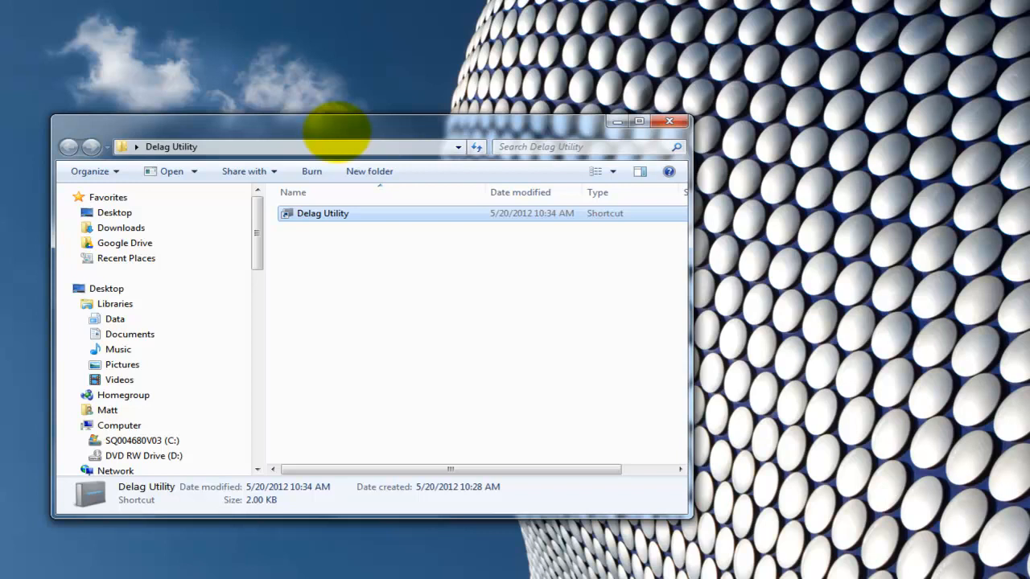
{"action": "left_click", "coordinate": [90, 170]}
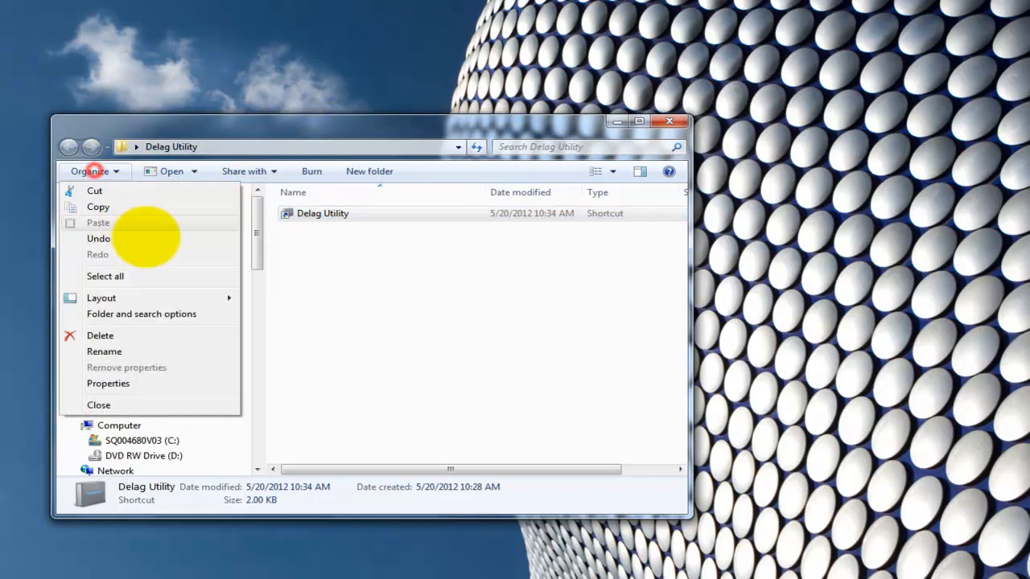
Step: Turn 'Show hidden files, folders and drives' back on so the DATA folder reappears
{"action": "left_click", "coordinate": [142, 314]}
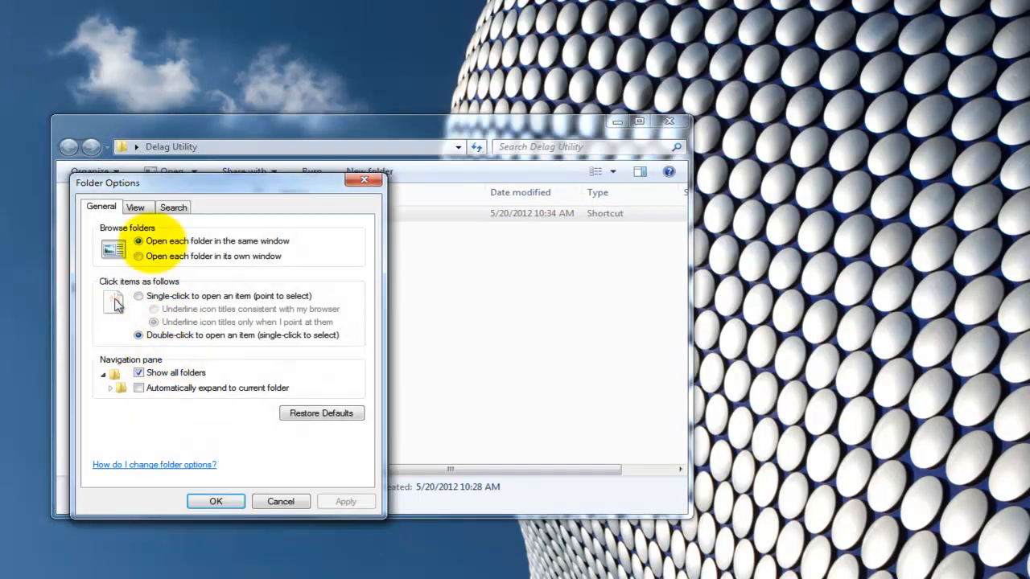
{"action": "left_click", "coordinate": [135, 206]}
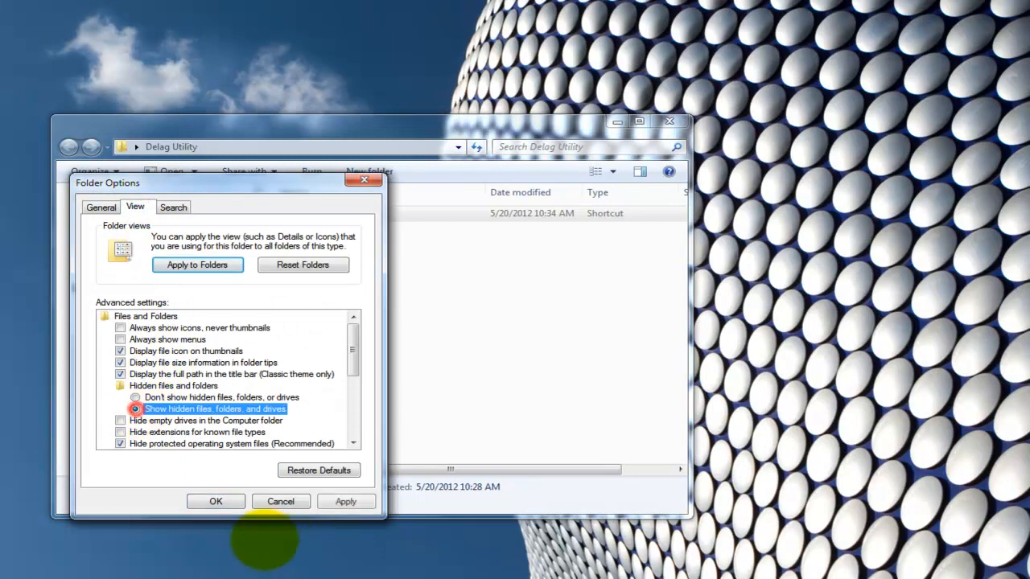
{"action": "left_click", "coordinate": [216, 502]}
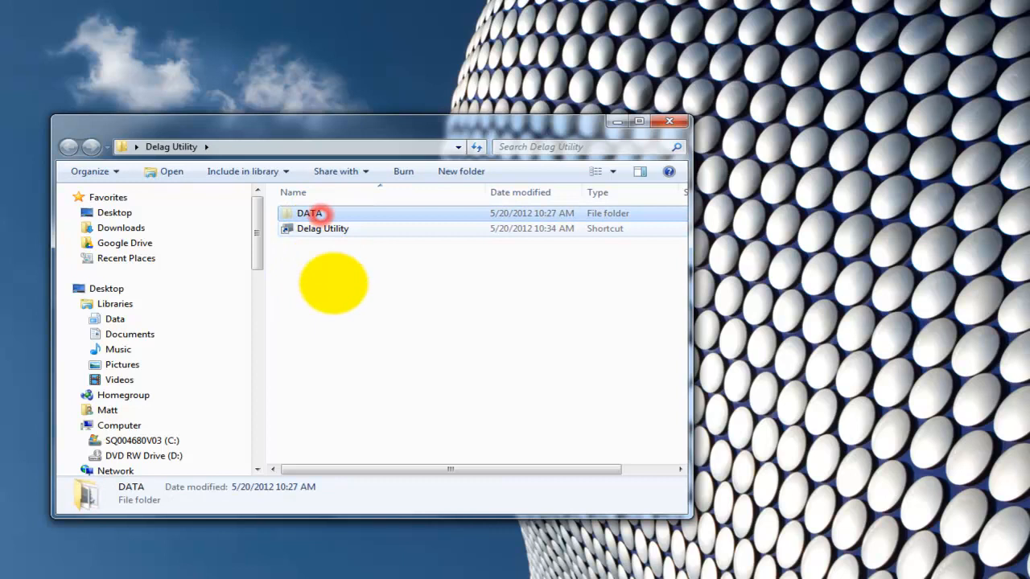
Step: Inside DATA, view delag.bat's script code in Notepad
{"action": "double_click", "coordinate": [308, 212]}
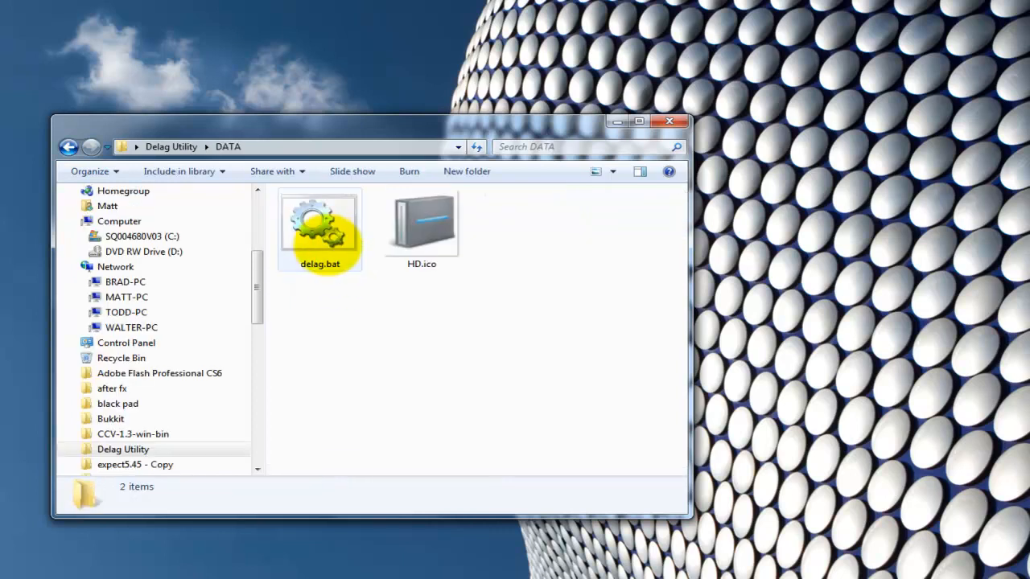
{"action": "left_click", "coordinate": [318, 228]}
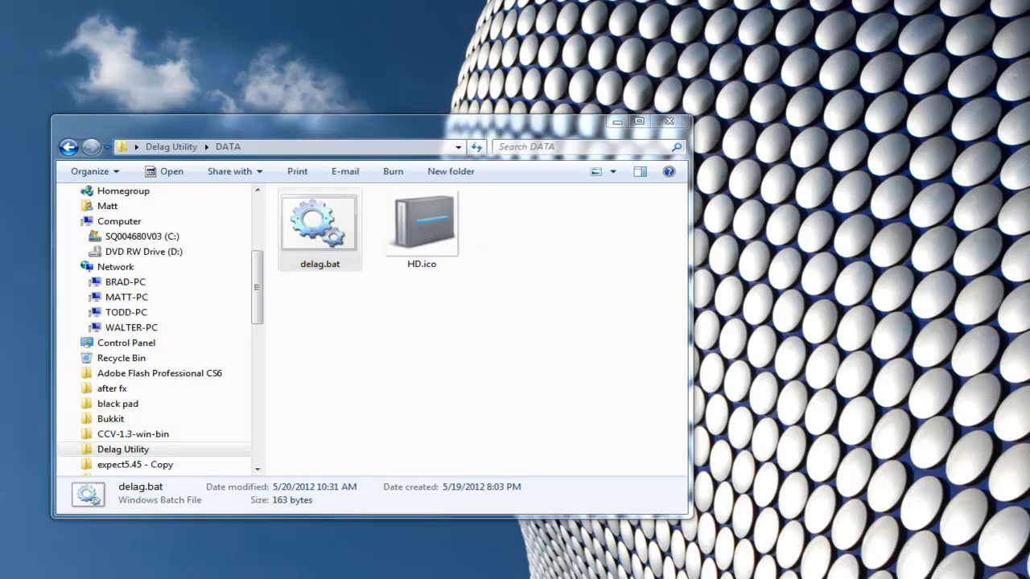
{"action": "double_click", "coordinate": [319, 225]}
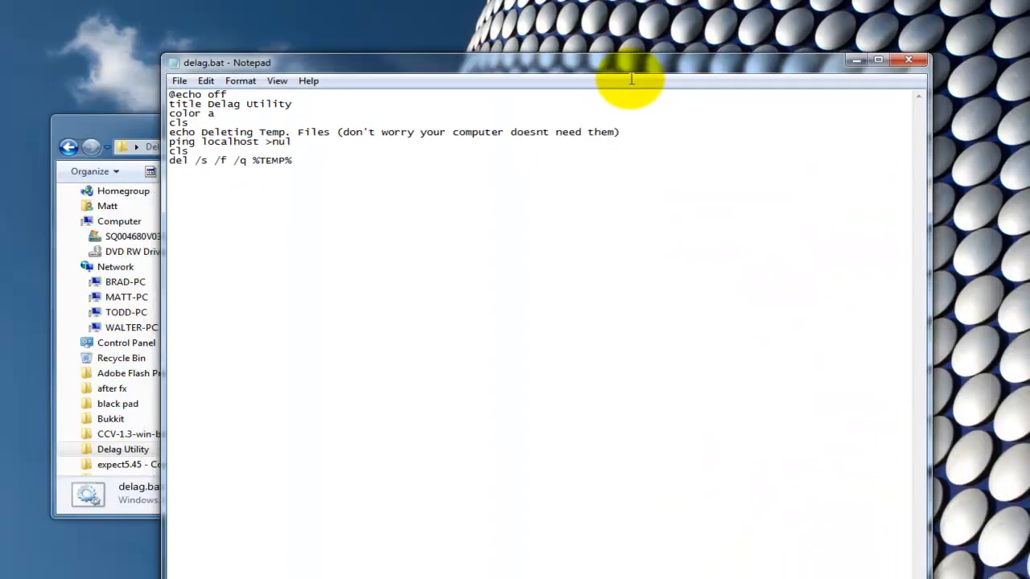